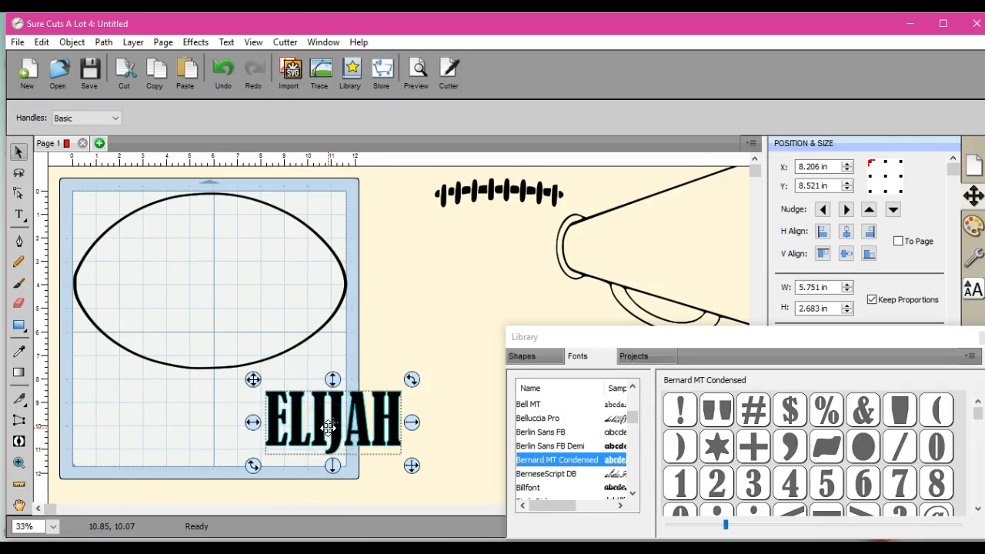
Drag the ELIJAH text into the football oval and center it there
drag(331, 422, 292, 422)
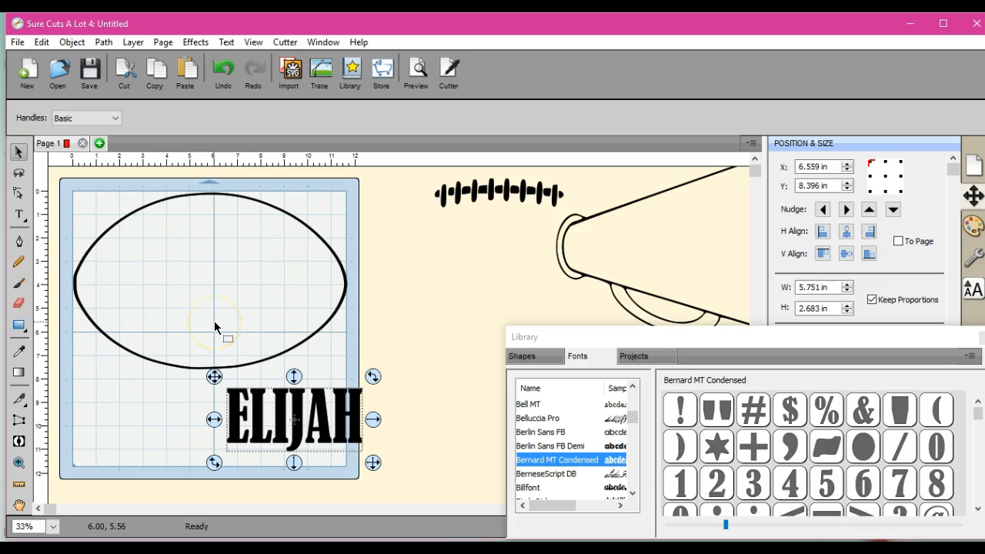
drag(215, 420, 279, 358)
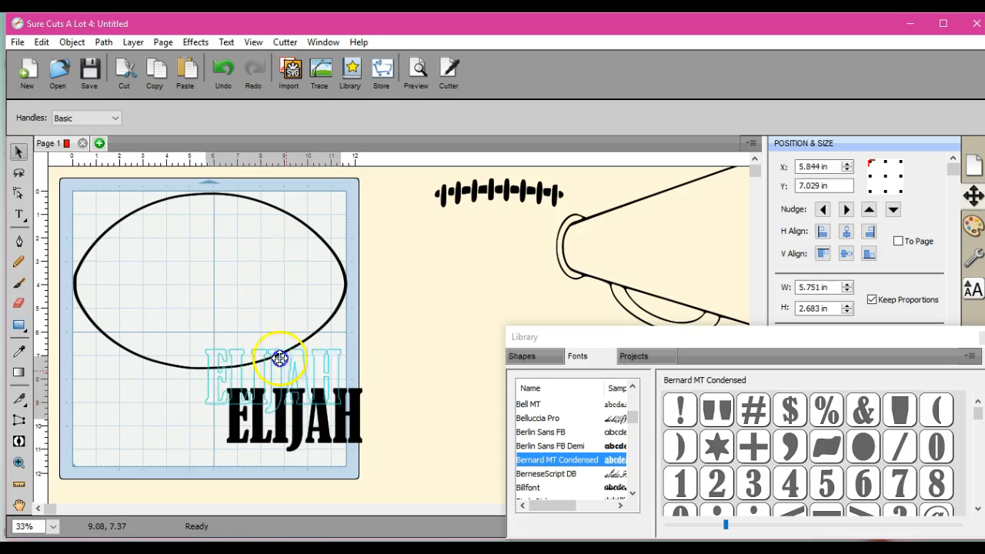
drag(280, 359, 299, 407)
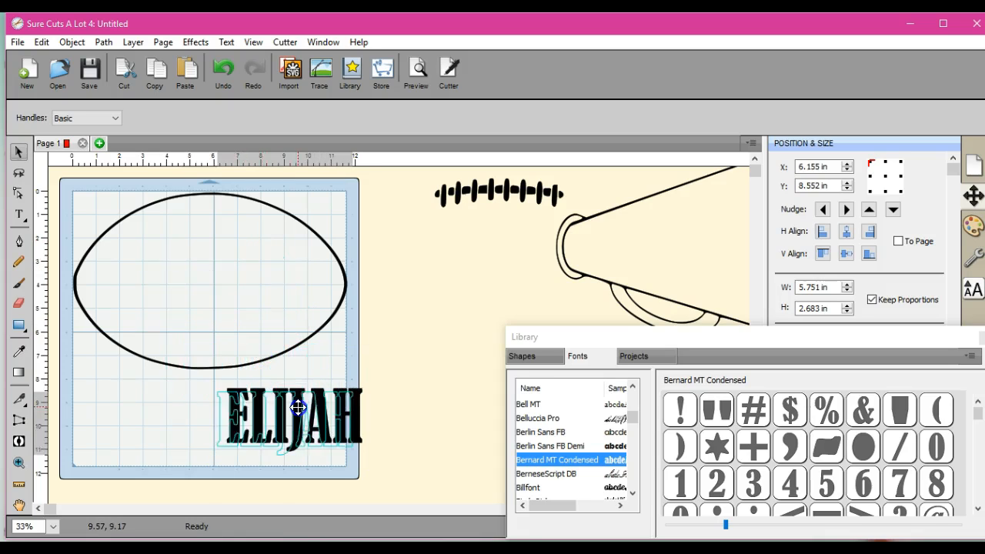
click(283, 407)
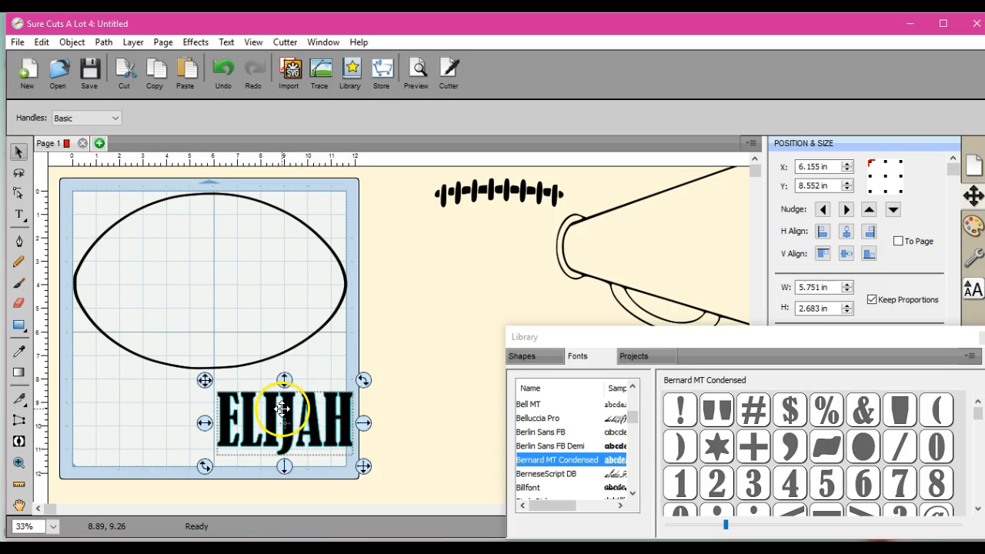
drag(283, 408, 229, 305)
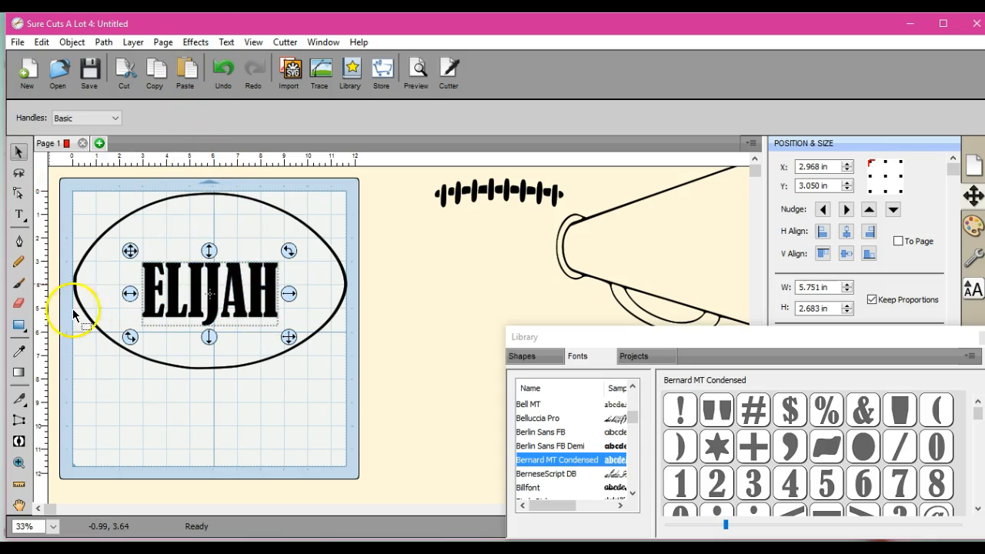
mouse_move(209, 284)
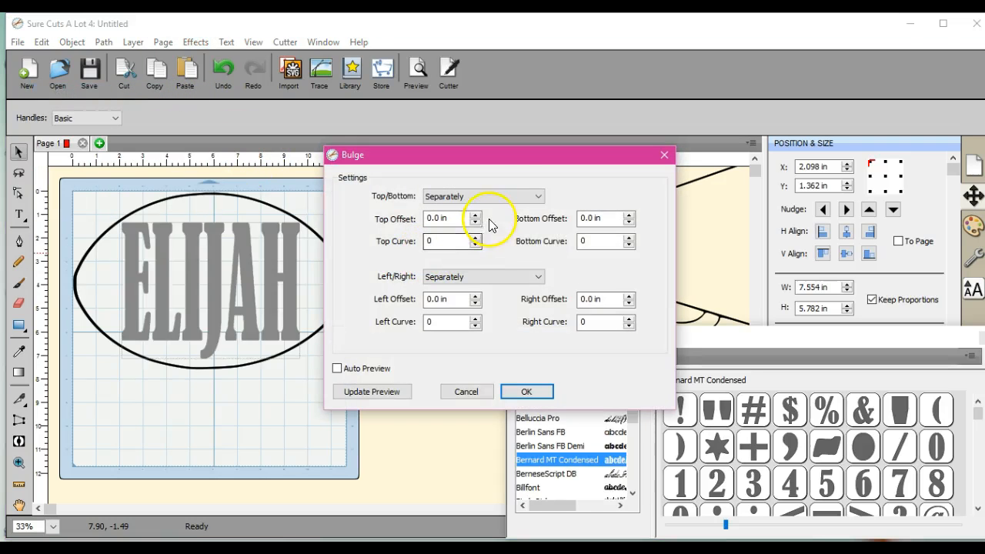
Apply an Opposite top/bottom bulge with a 1.70 in top offset to ELIJAH
click(483, 195)
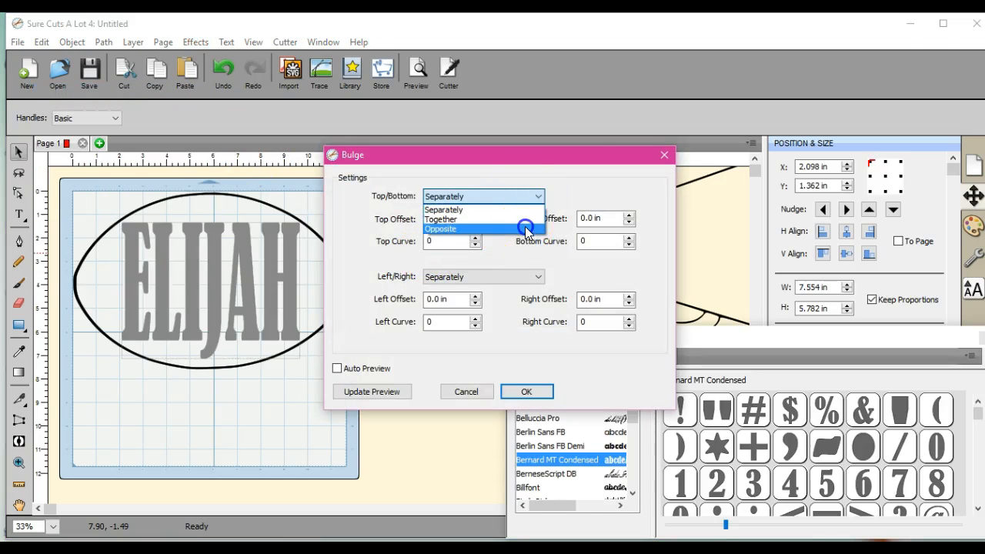
click(441, 229)
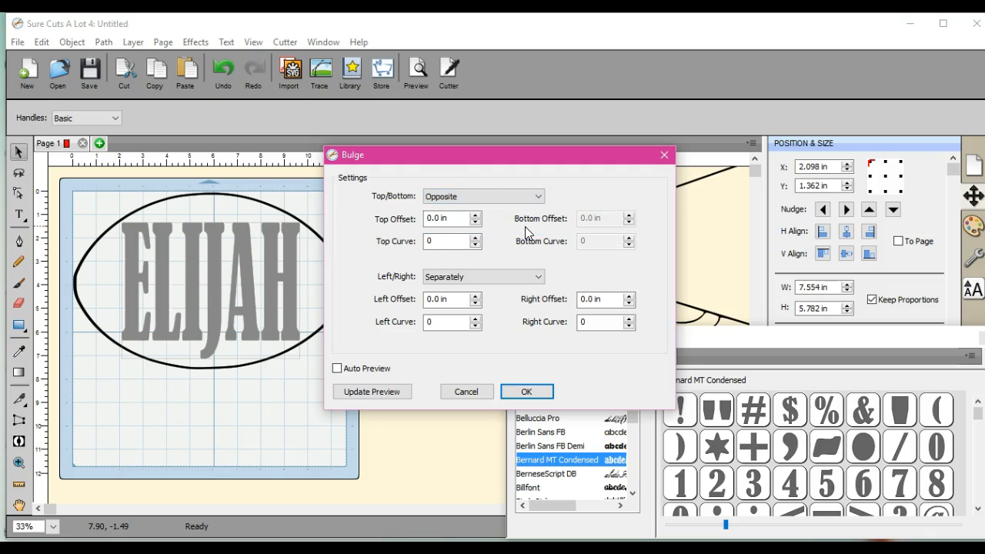
click(475, 215)
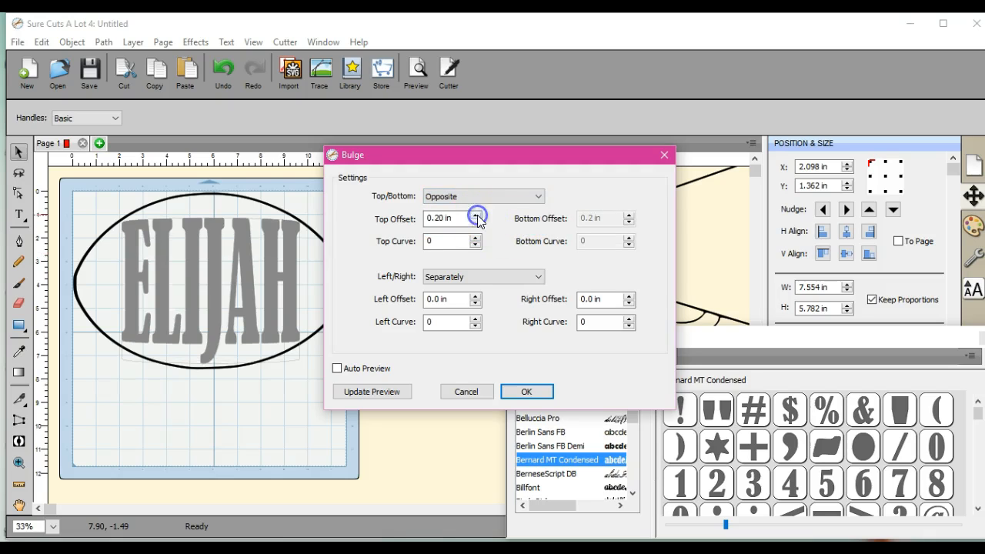
click(476, 215)
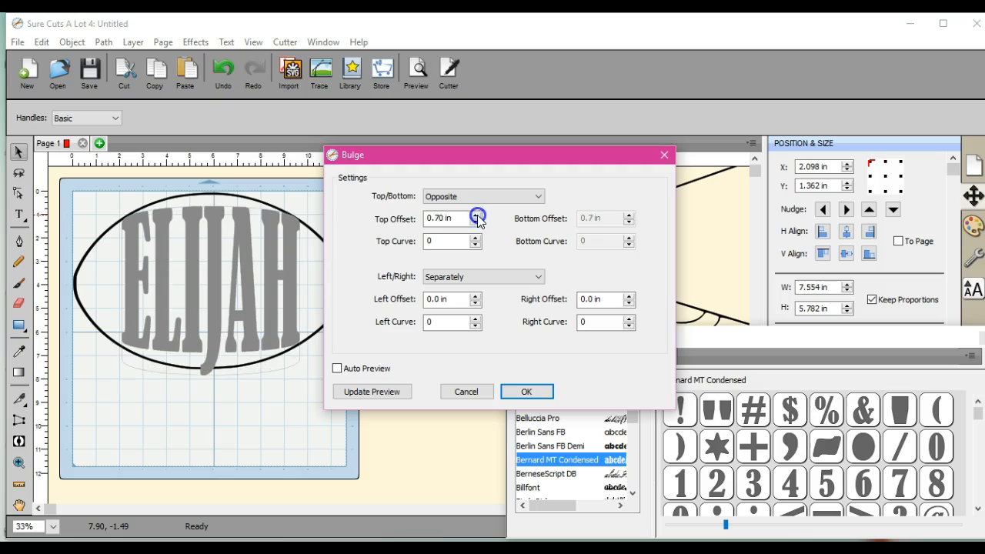
click(475, 215)
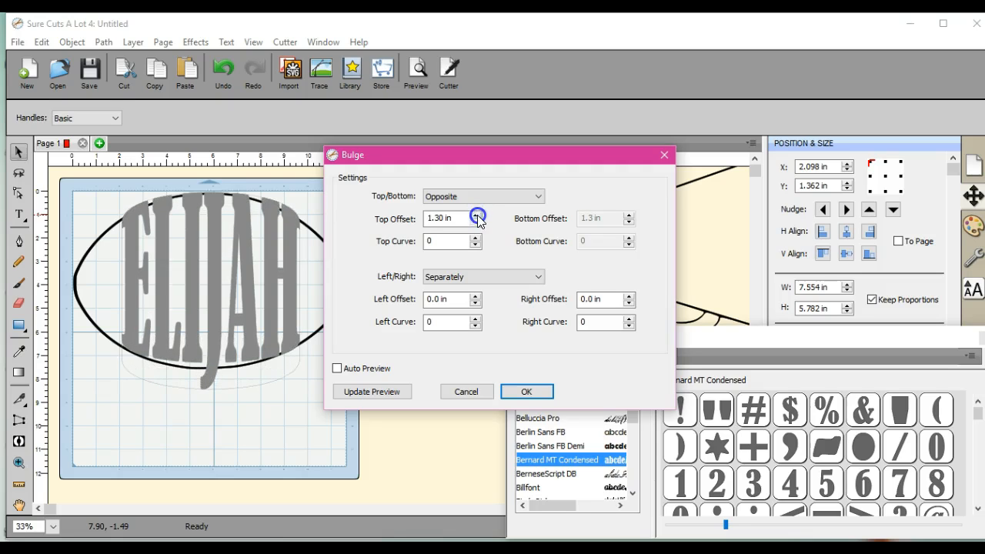
click(477, 214)
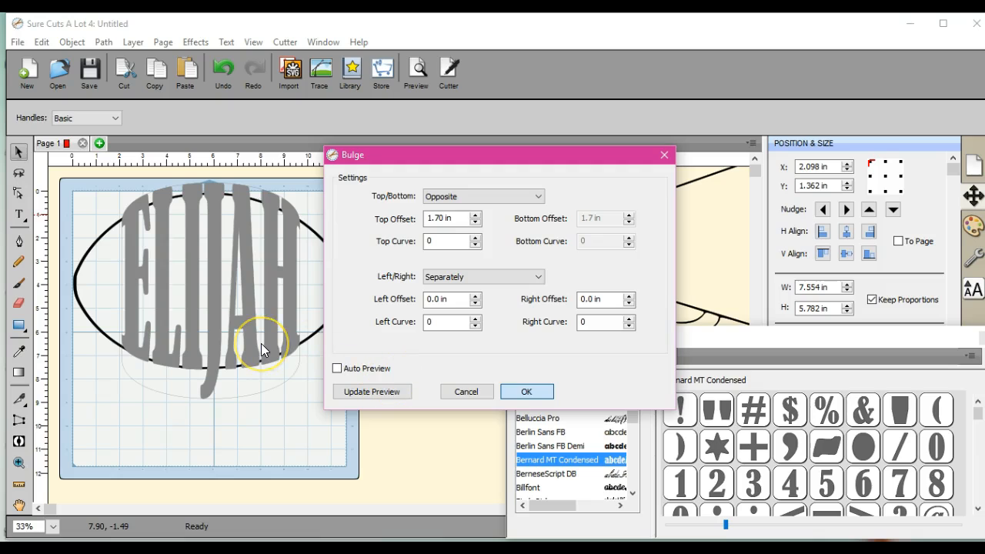
mouse_move(254, 323)
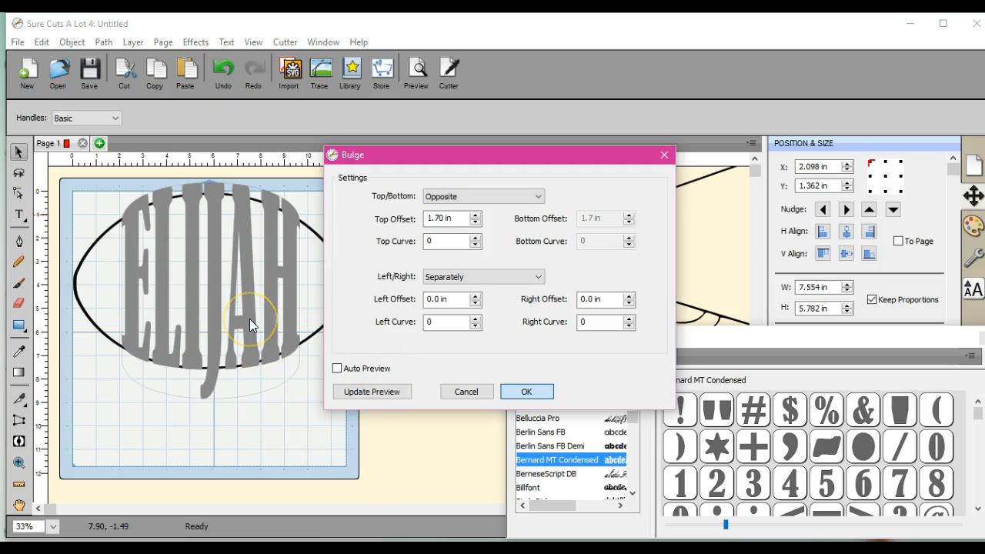
mouse_move(232, 310)
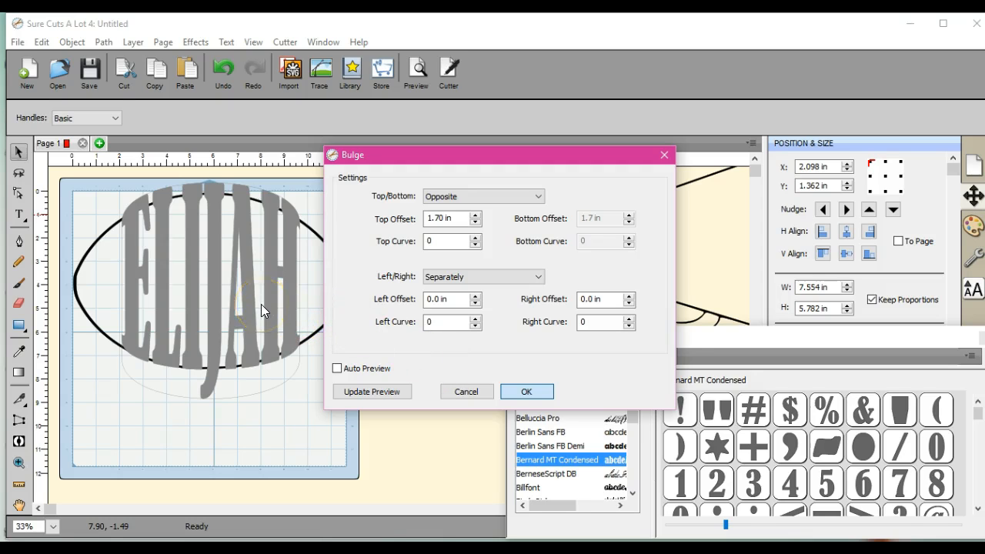
click(526, 391)
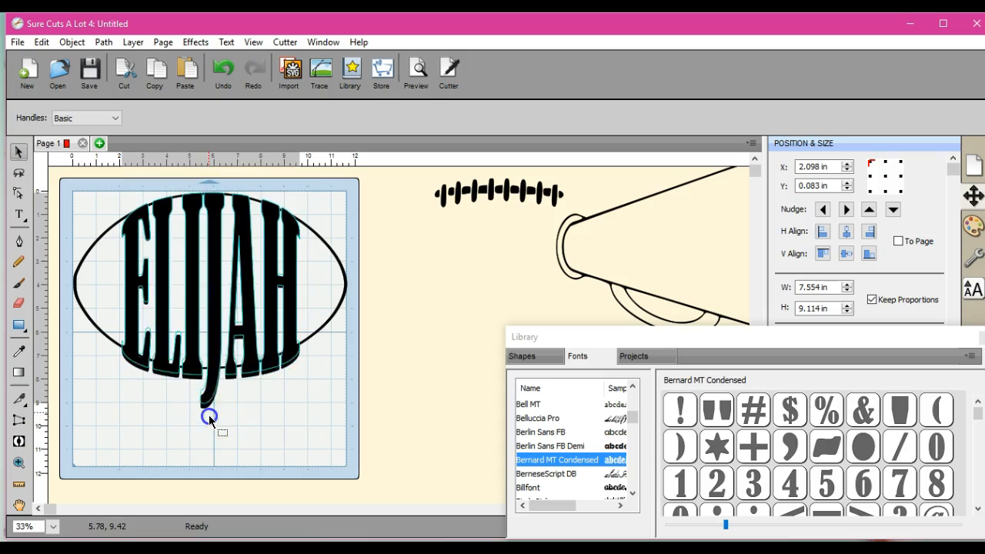
Drag the top handle down to shorten the bulged ELIJAH to about 8.43 in
drag(209, 416, 209, 401)
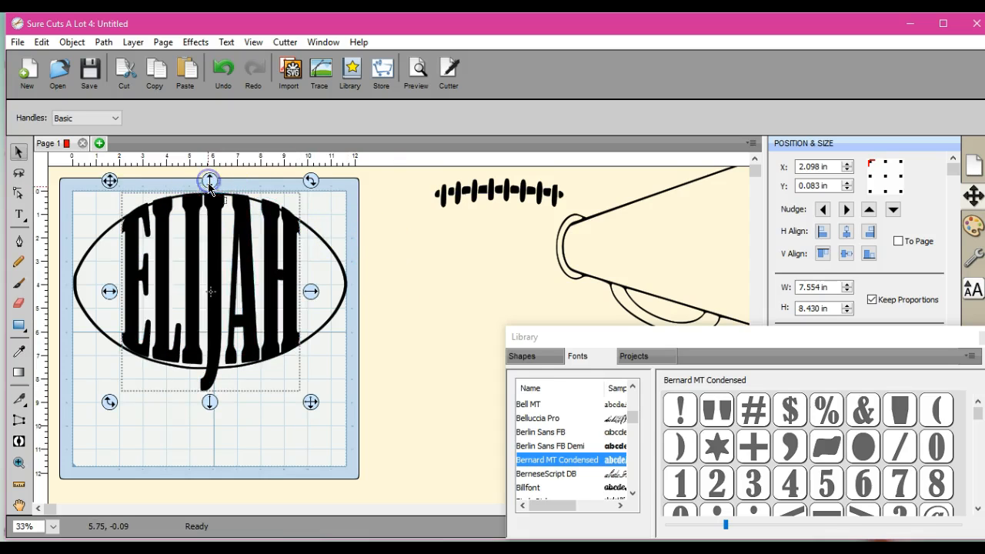
mouse_move(209, 402)
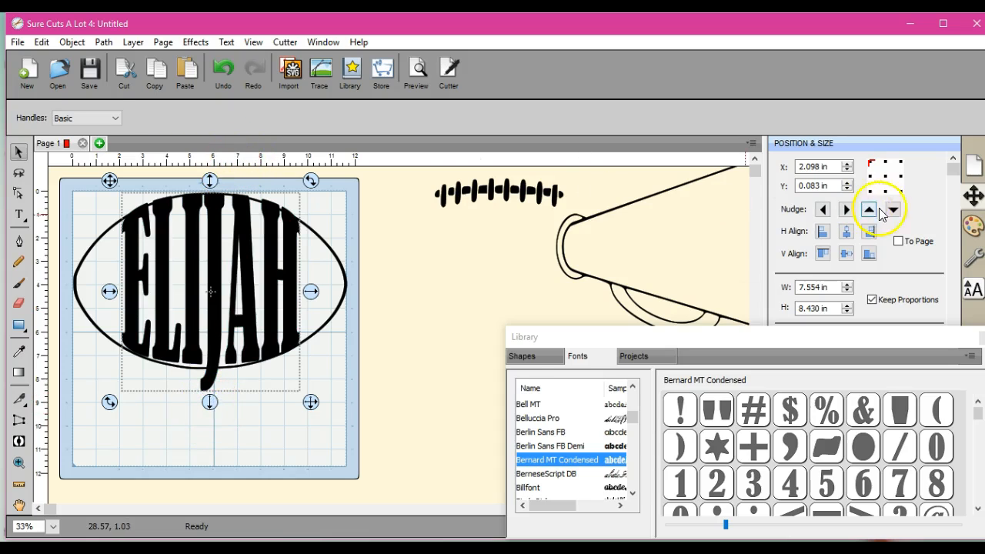
Nudge ELIJAH down three times inside the oval
click(894, 209)
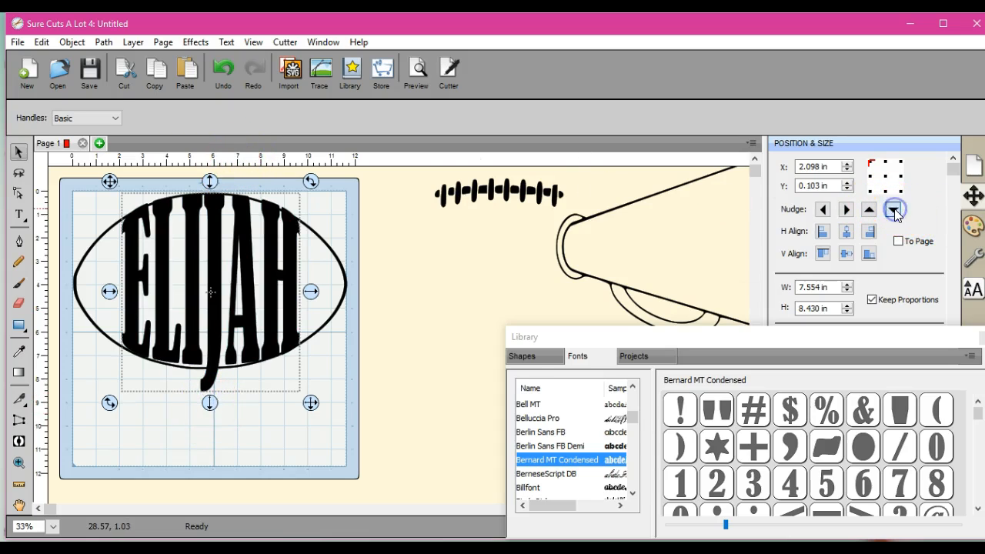
click(894, 209)
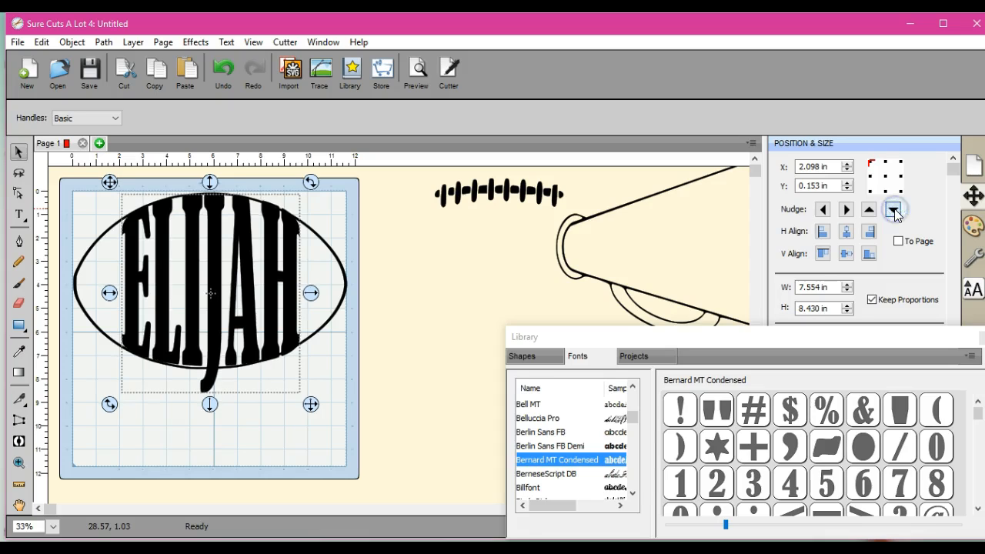
click(895, 210)
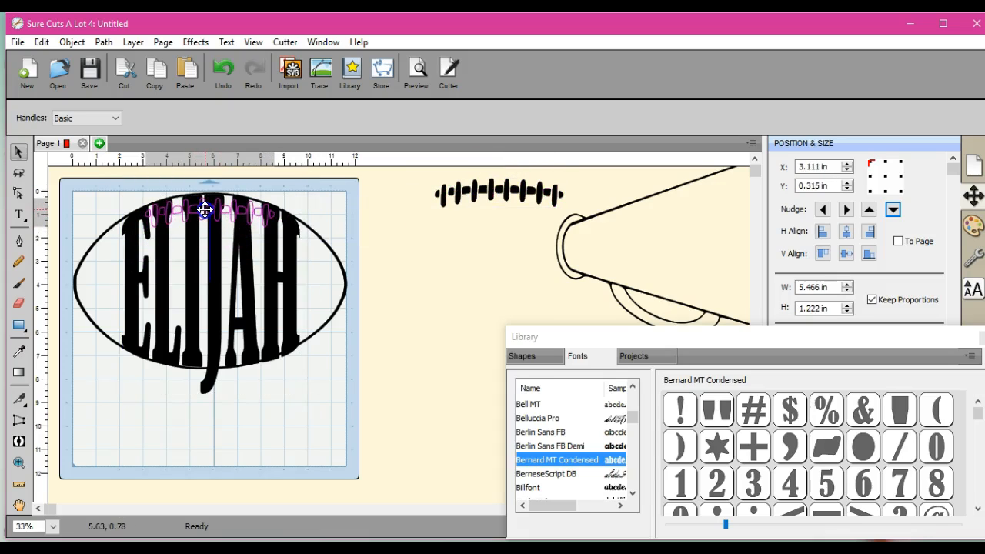
Reselect ELIJAH and bring up the Path combining operations
click(205, 214)
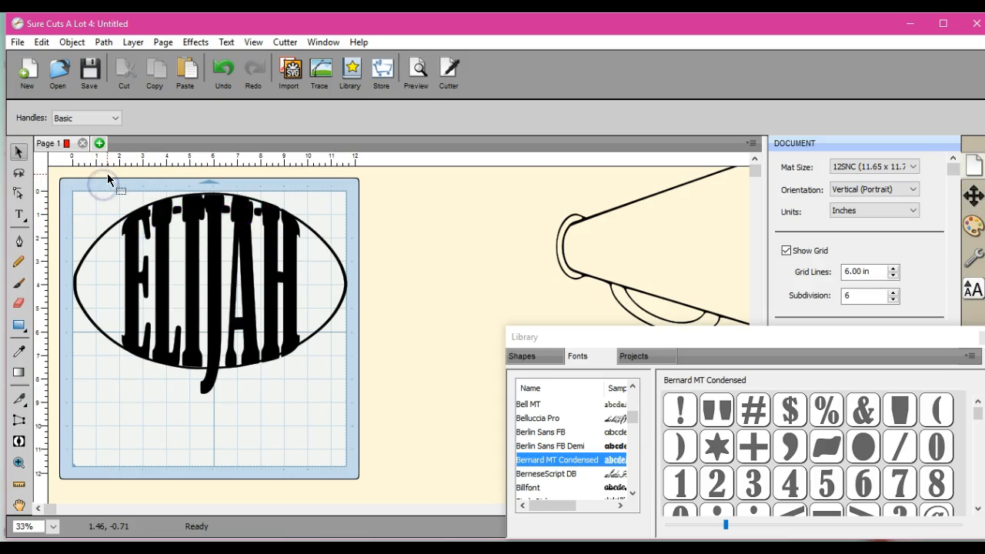
click(210, 293)
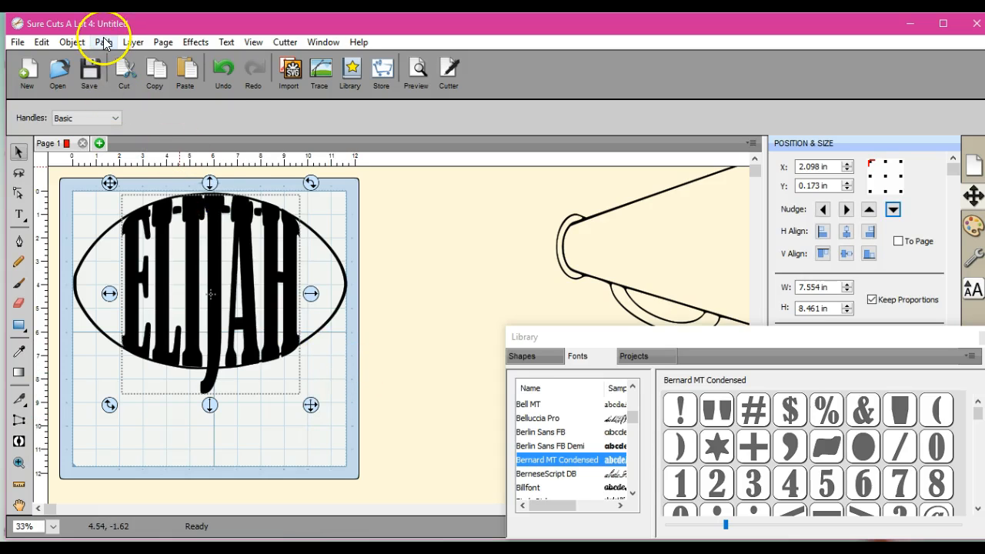
click(101, 41)
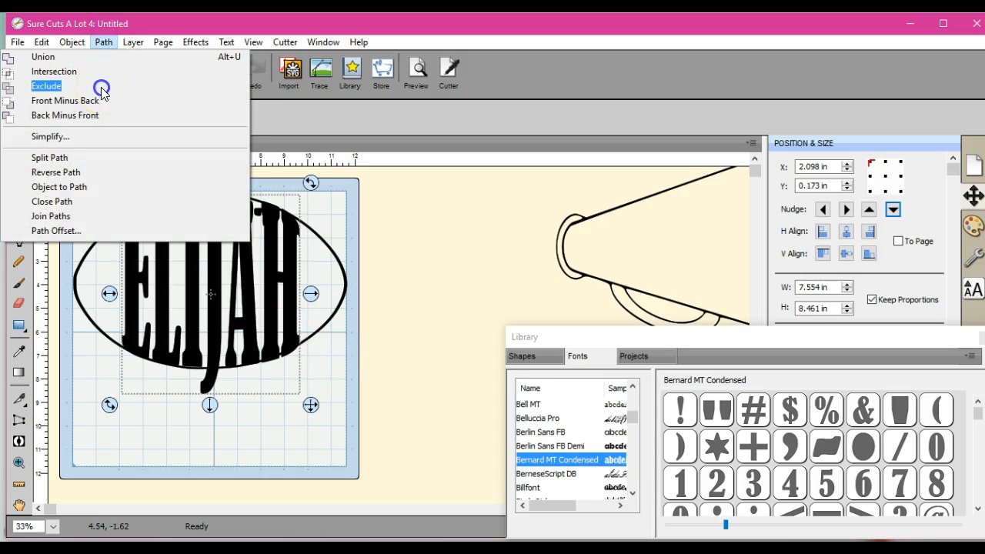
Select the ELIJAH oval example design
click(45, 85)
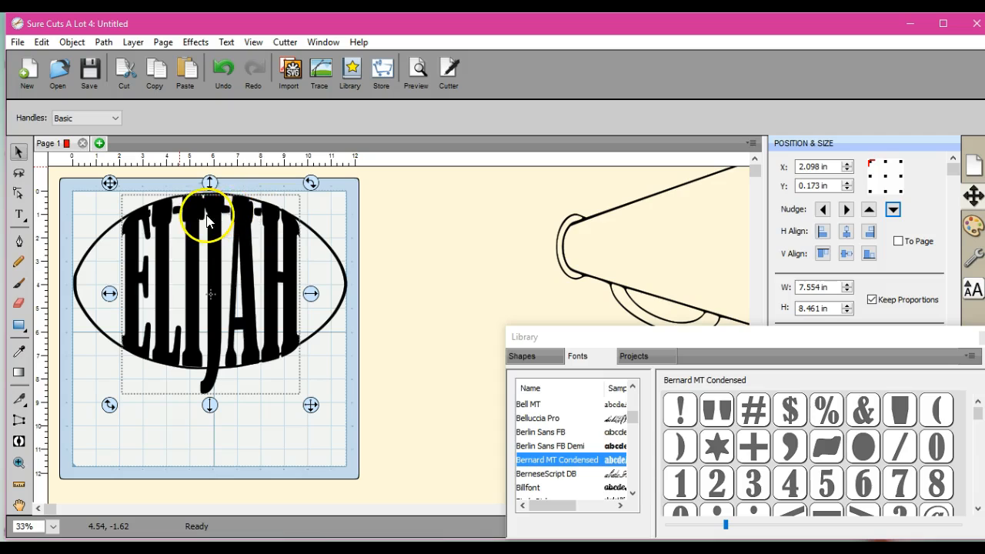
mouse_move(388, 379)
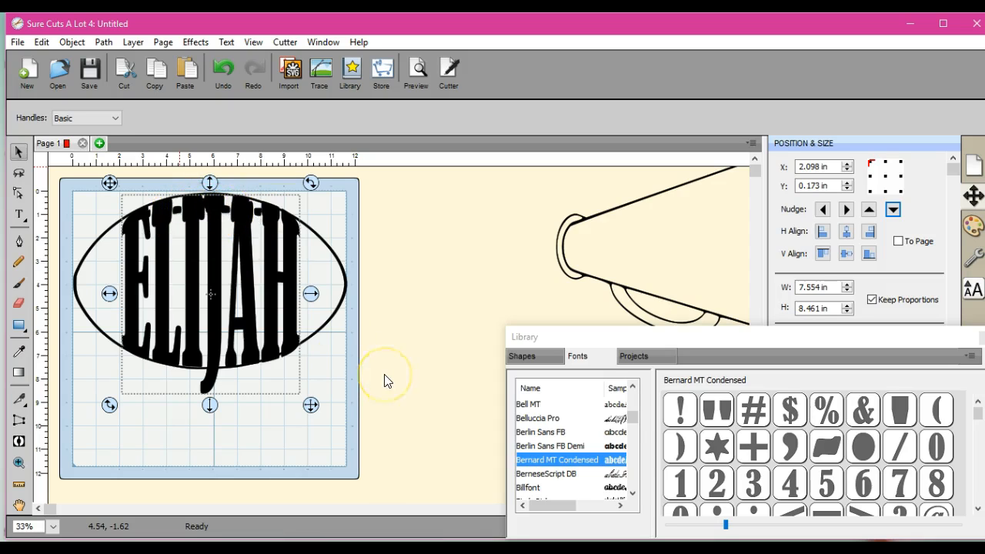
mouse_move(388, 380)
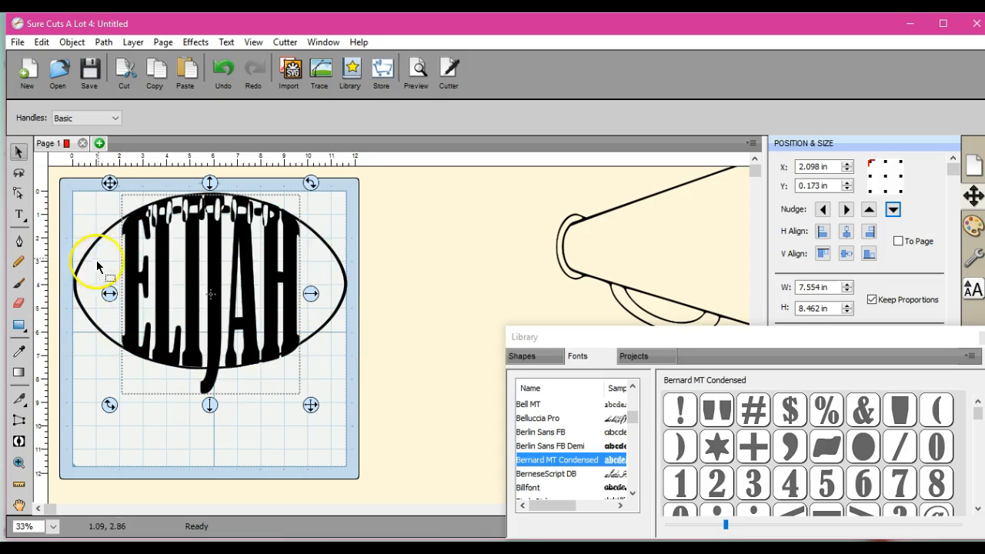
mouse_move(83, 293)
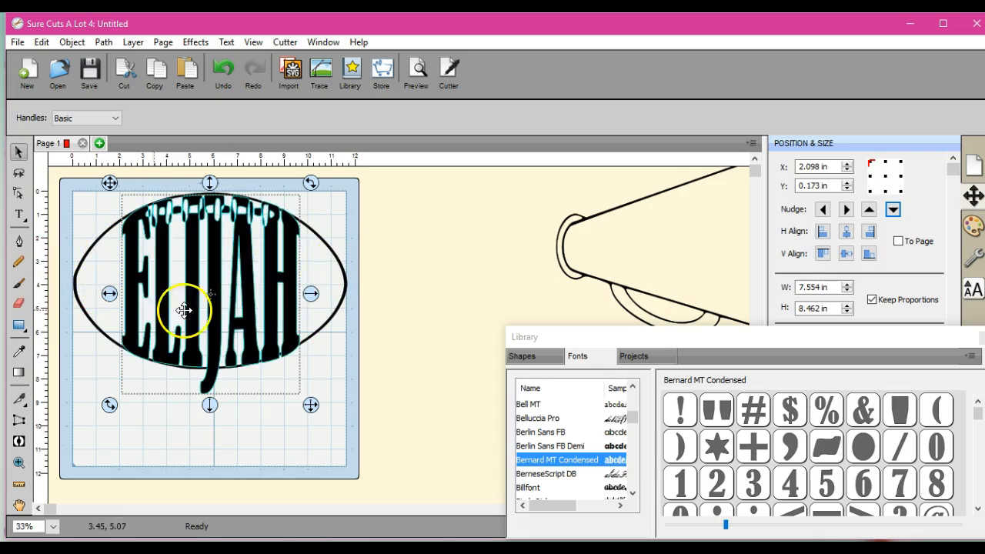
mouse_move(244, 275)
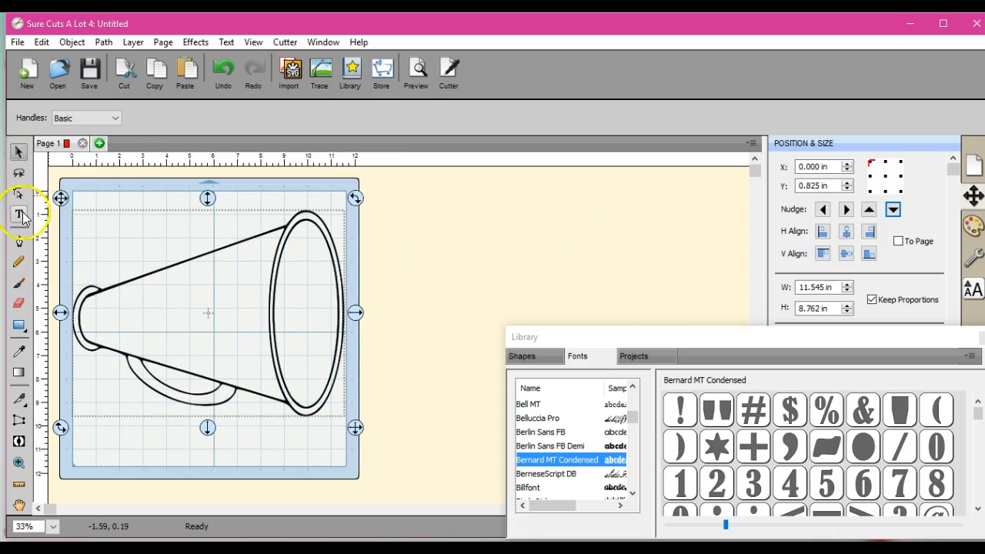
Add the text CHEER and move it into the megaphone's narrow end
click(13, 213)
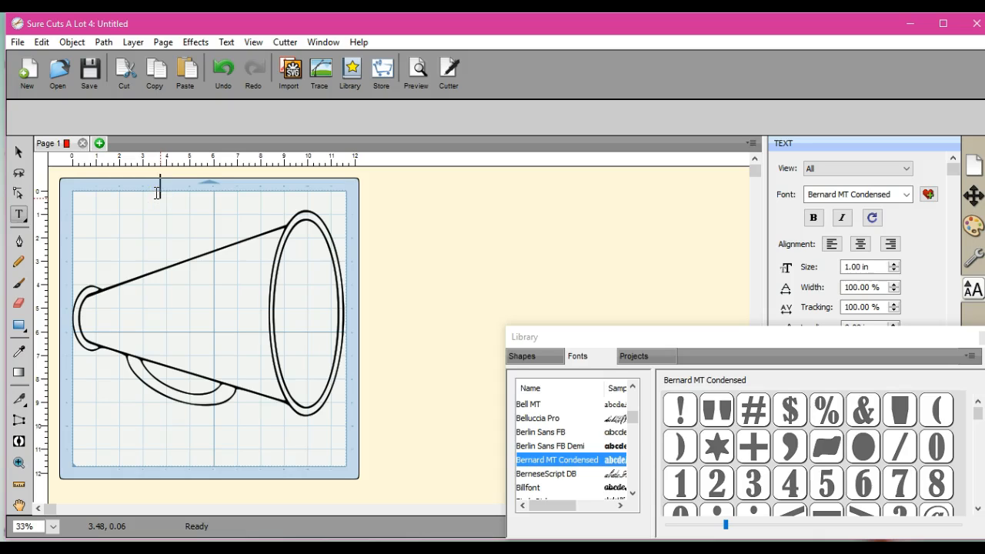
text(CHEER)
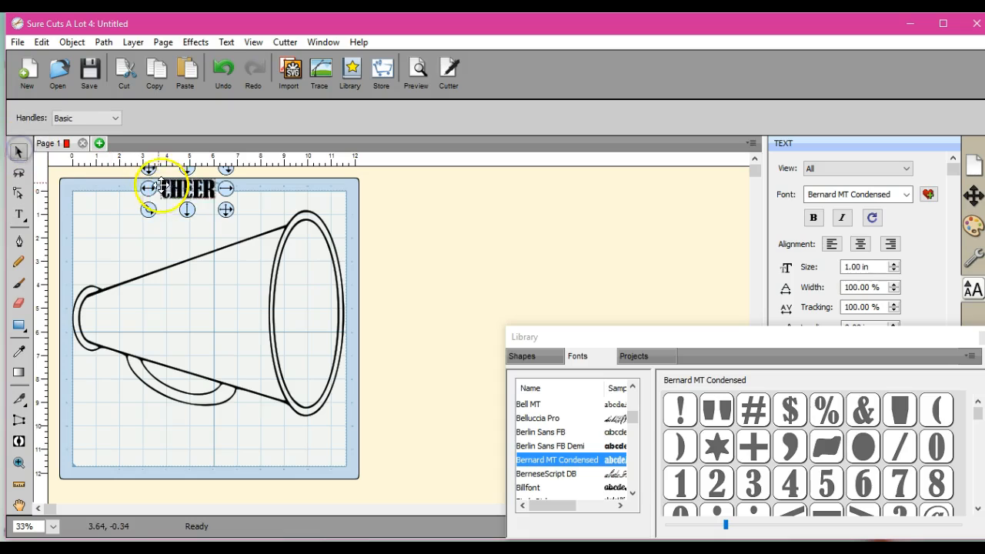
drag(185, 187, 88, 322)
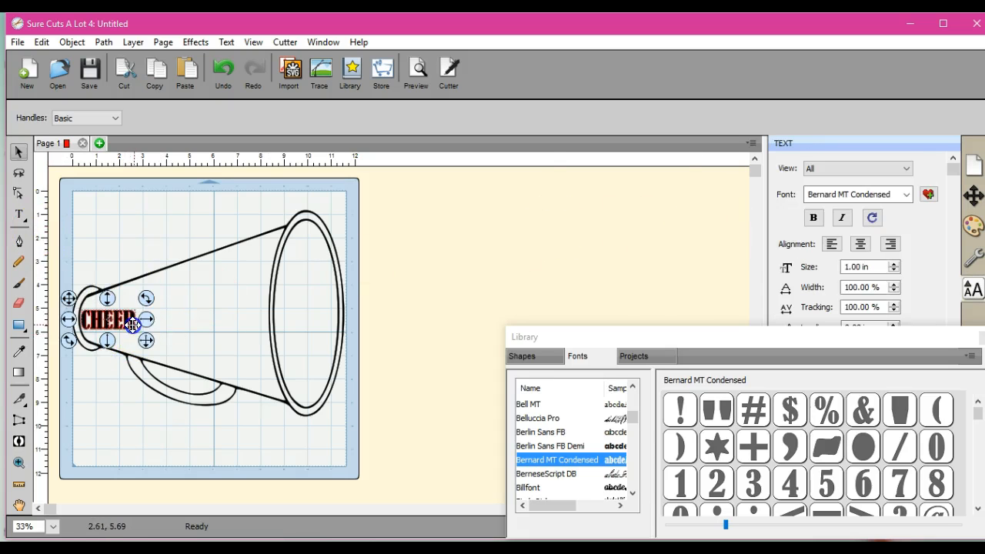
Resize and stretch CHEER with its handles to fill the megaphone body
click(970, 197)
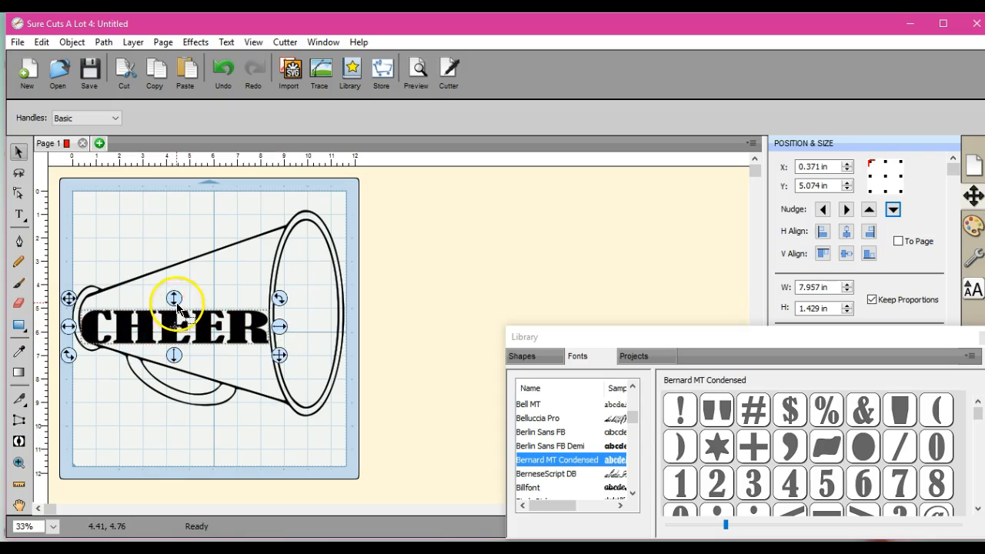
drag(173, 299, 174, 283)
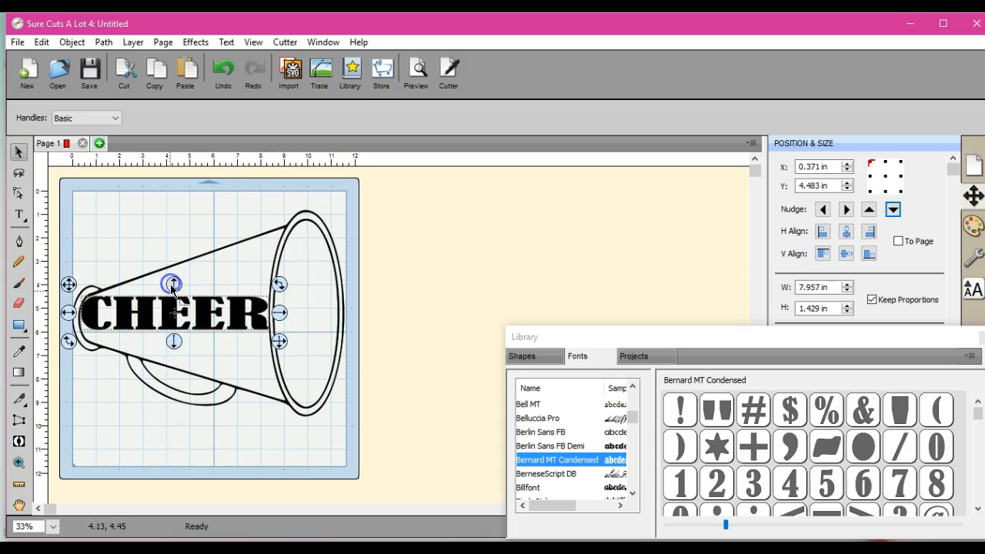
drag(173, 341, 173, 350)
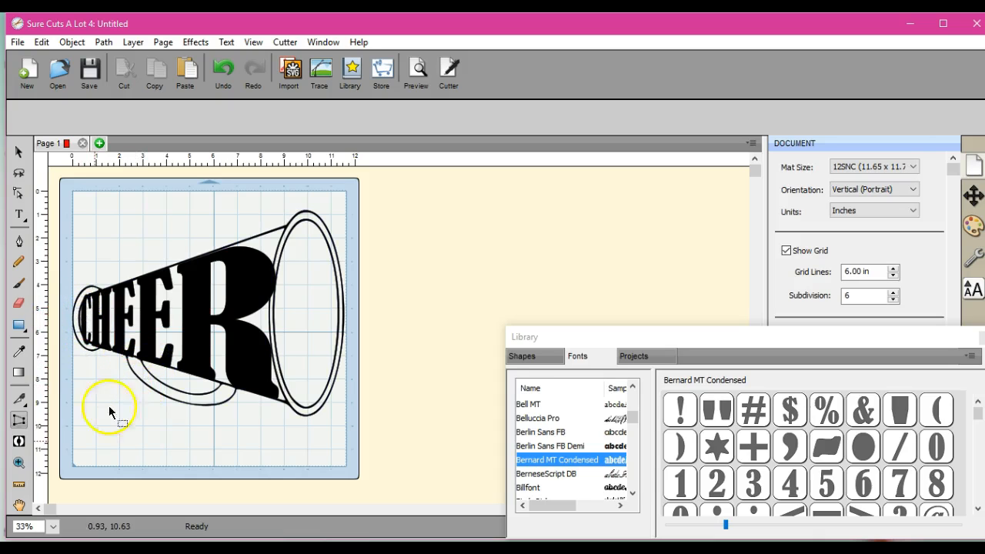
Zoom to 200% and scroll the view over to the C
click(52, 526)
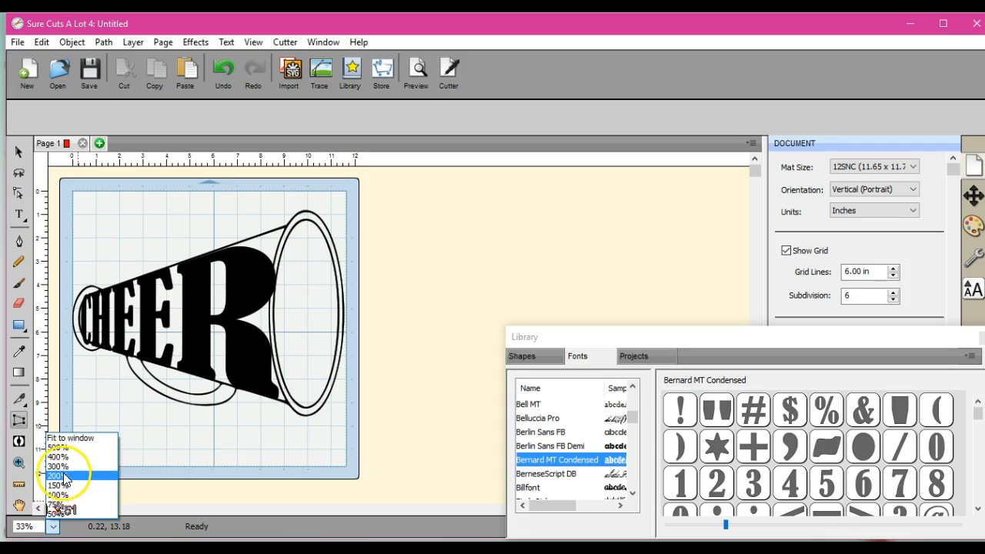
click(57, 476)
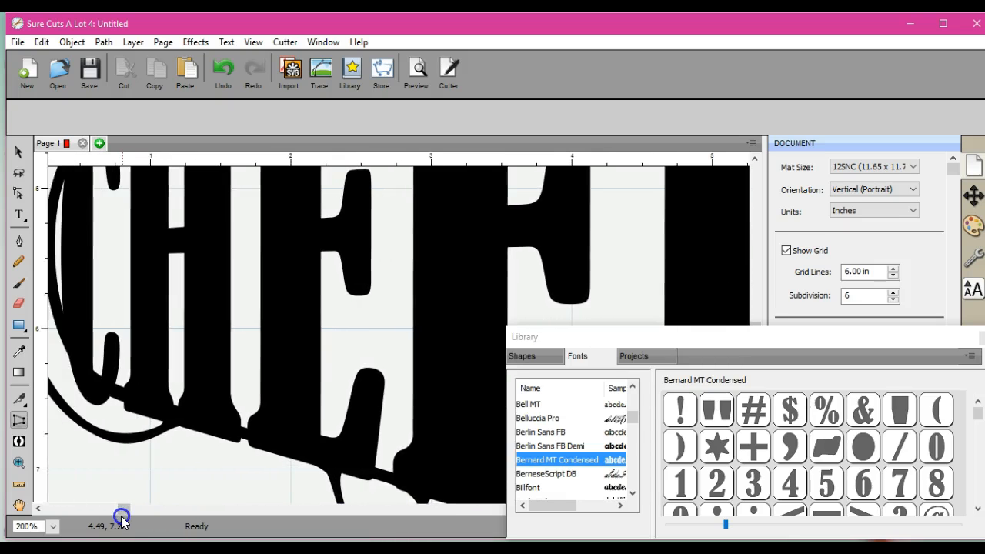
drag(123, 510, 98, 510)
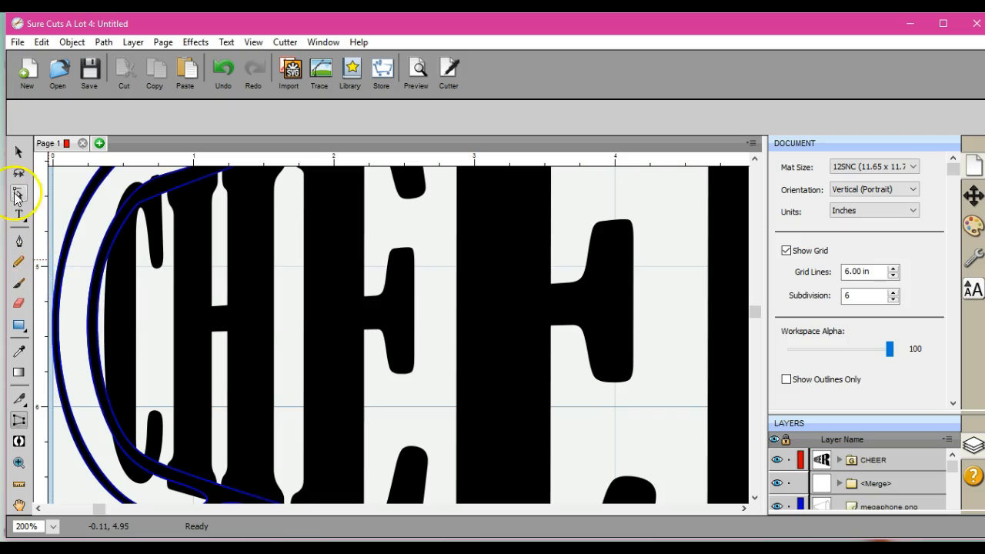
With Node Edit, pick the C and select a node on its outer curve
click(18, 190)
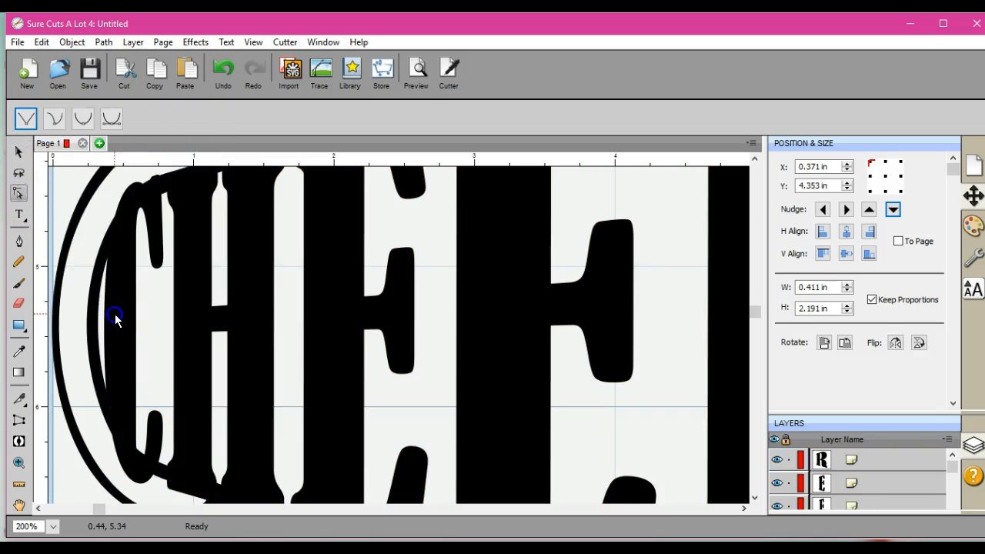
click(111, 317)
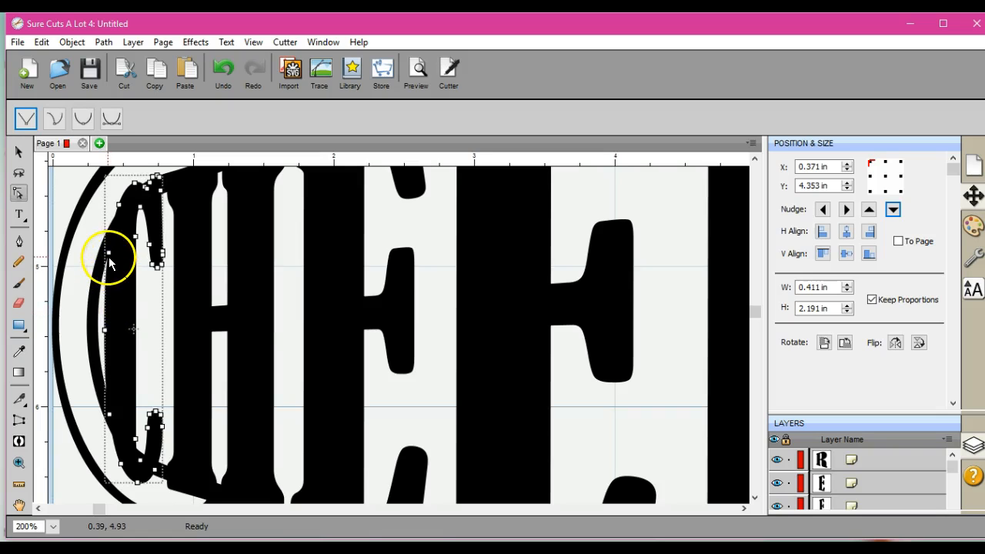
click(107, 256)
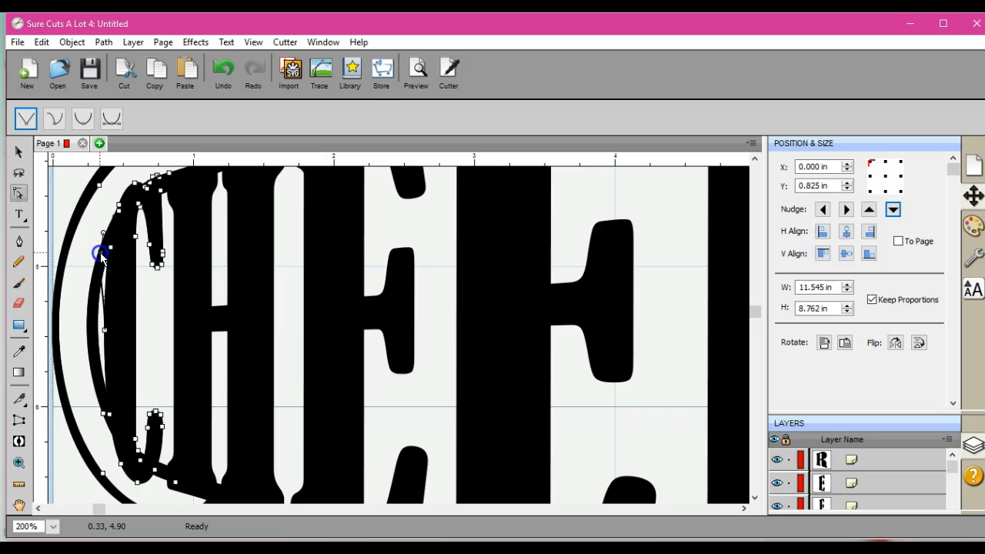
mouse_move(106, 333)
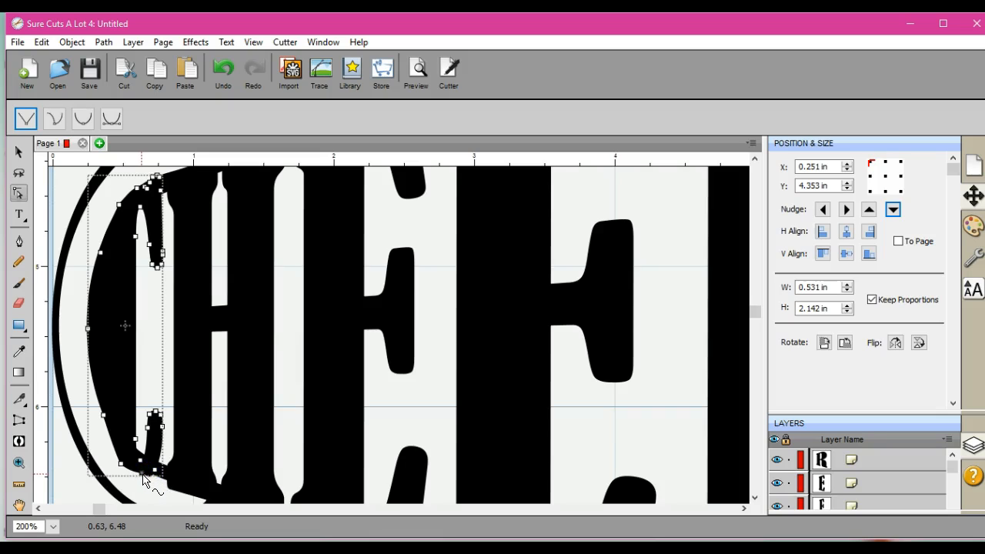
mouse_move(154, 485)
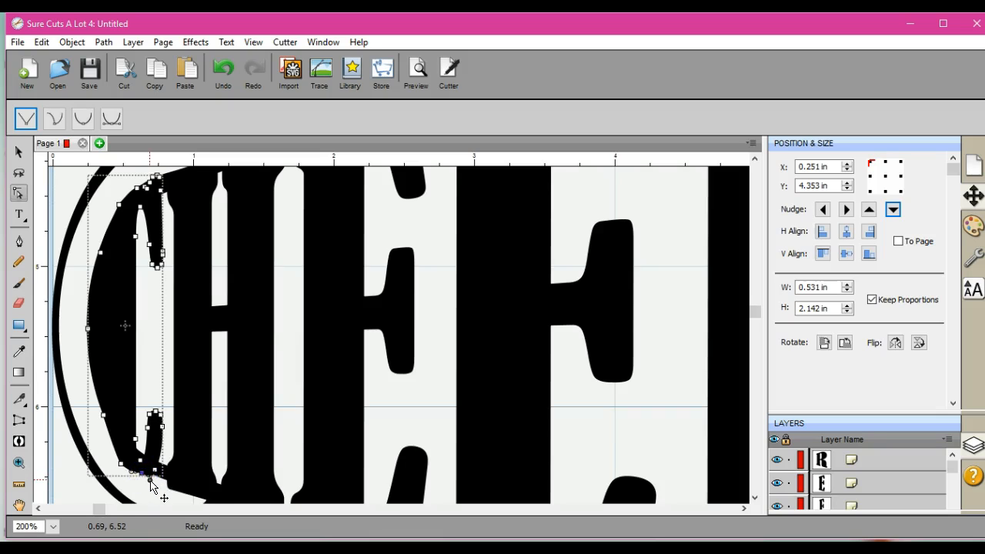
Pull the C's lower node toward the megaphone curve and select its lower tip node
drag(154, 476, 146, 471)
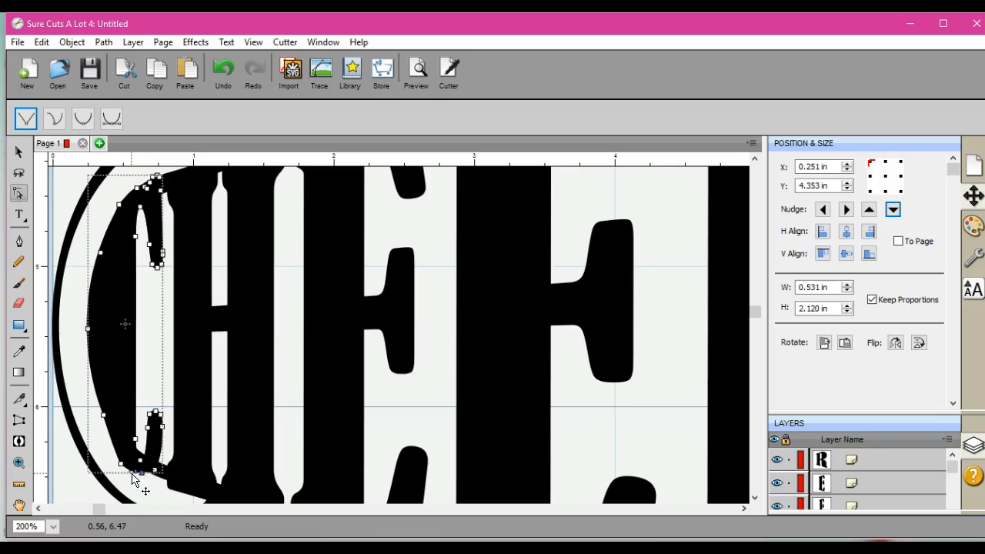
click(133, 471)
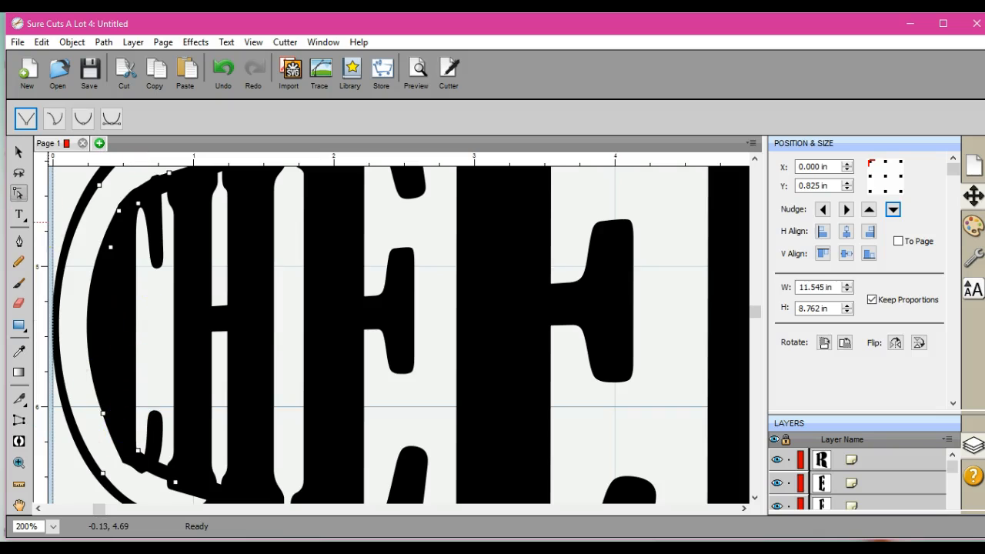
Return to the Selection tool and enter 35 as the zoom level
click(17, 152)
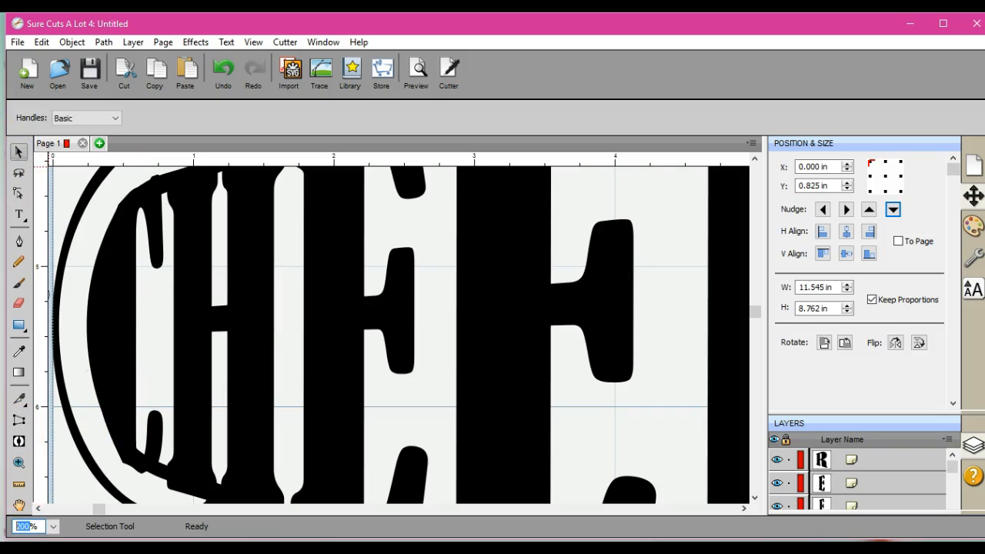
text(35%)
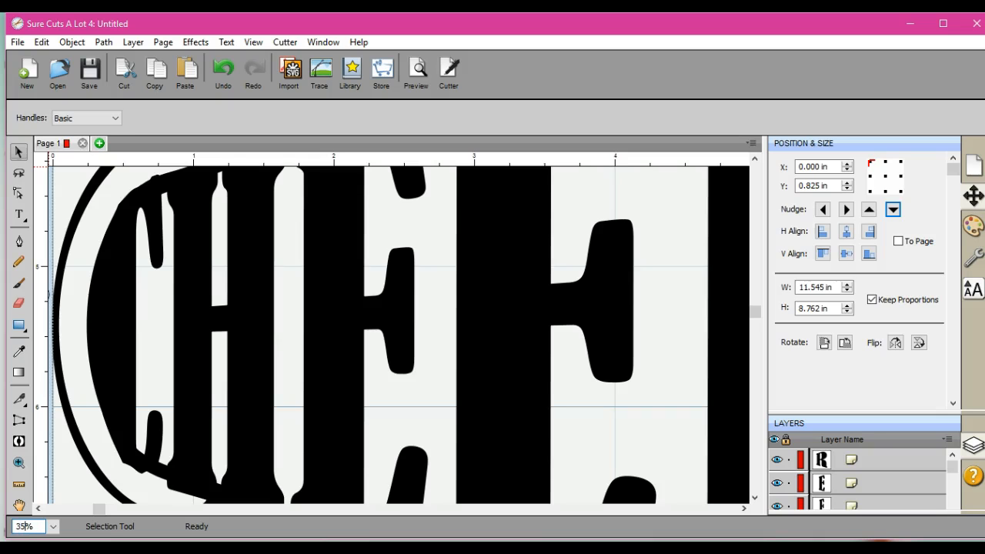